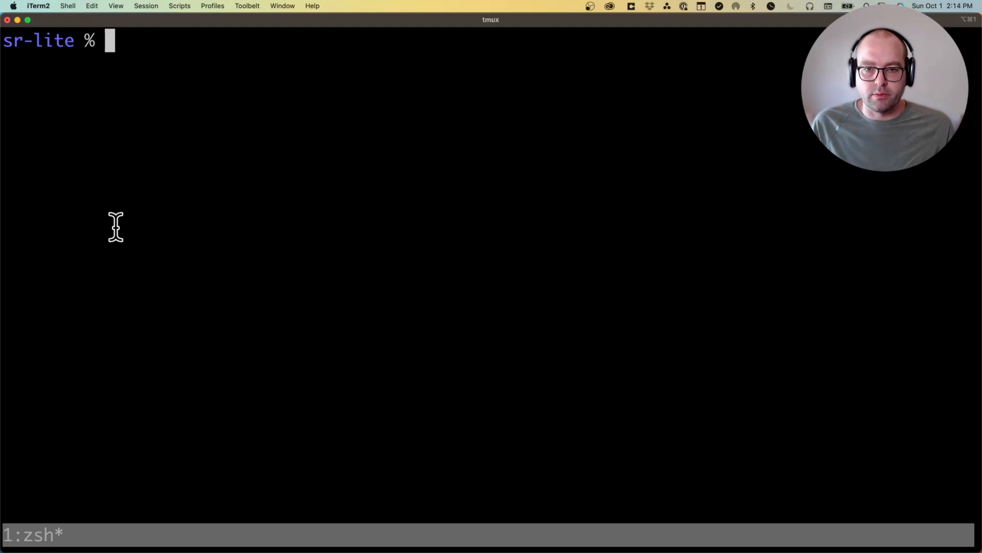
mouse_move(271, 165)
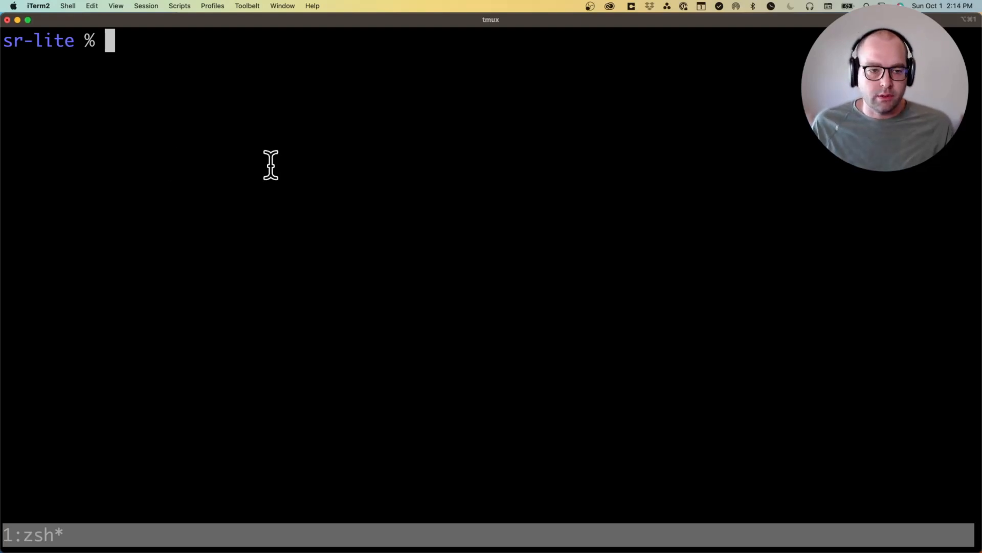
mouse_move(363, 85)
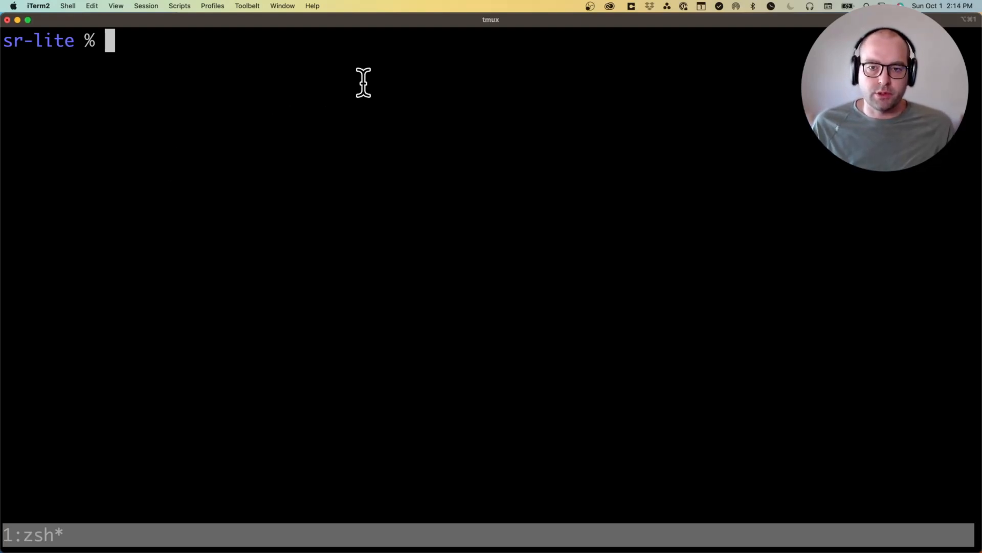
mouse_move(390, 69)
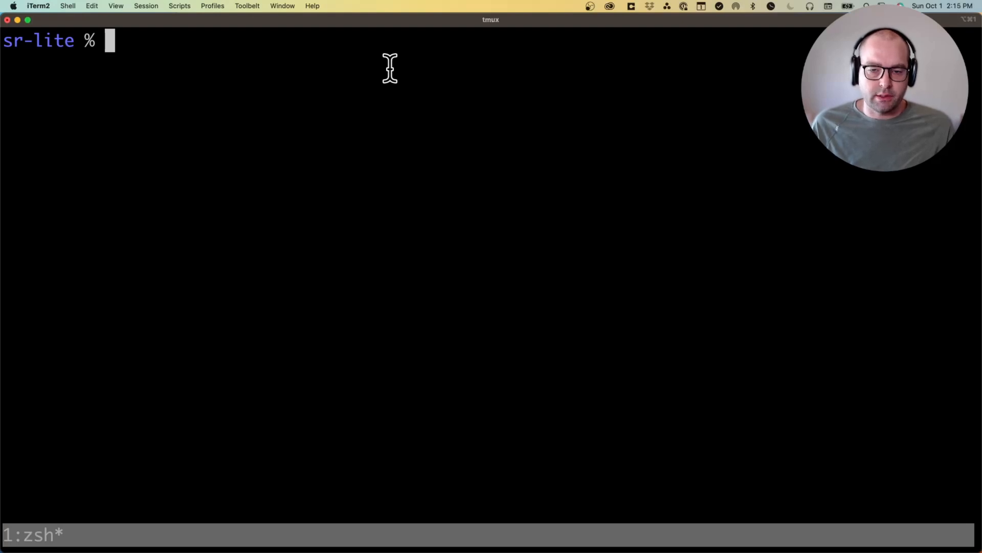
mouse_move(387, 69)
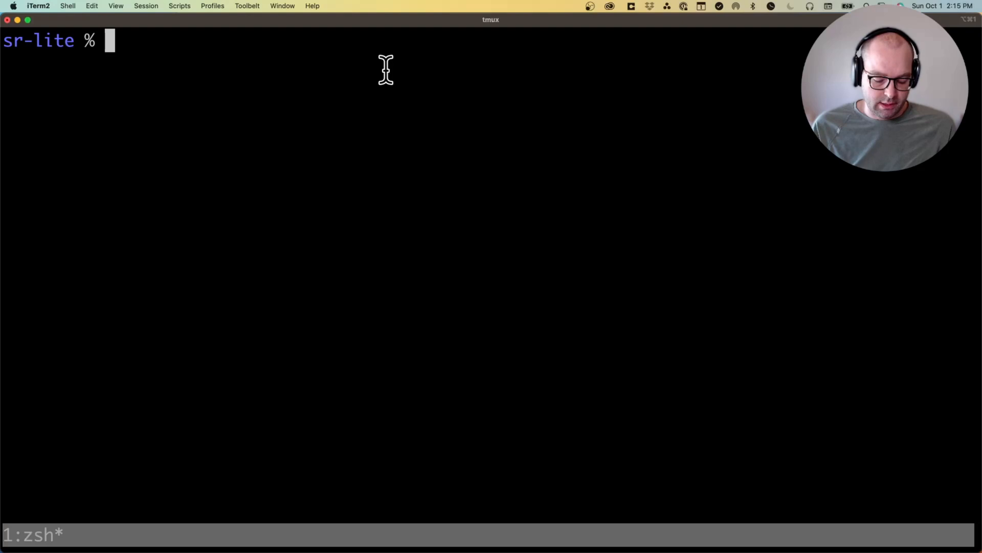
- Clear the terminal and run ts-node index.ts to print the AFB page summary
type("clear")
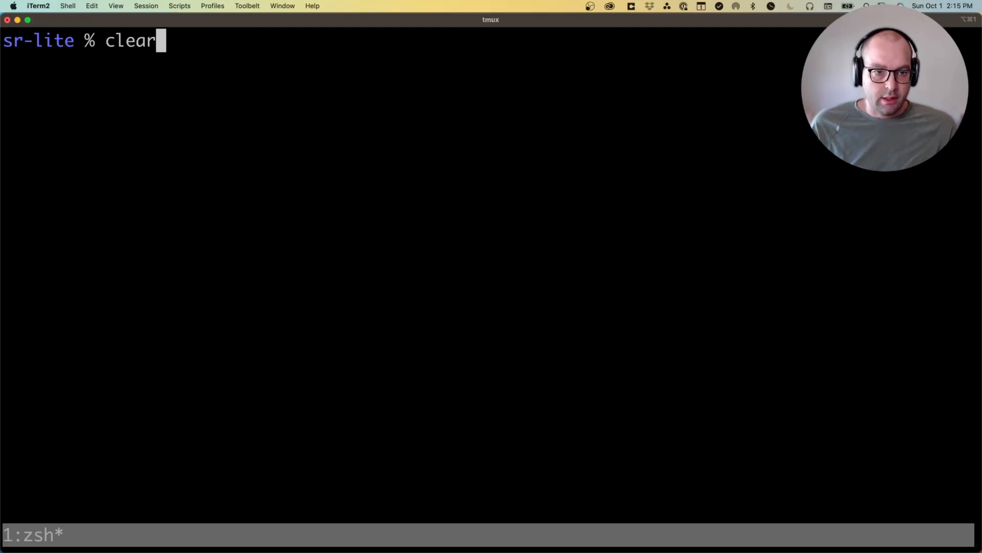
type("ts-node index.ts")
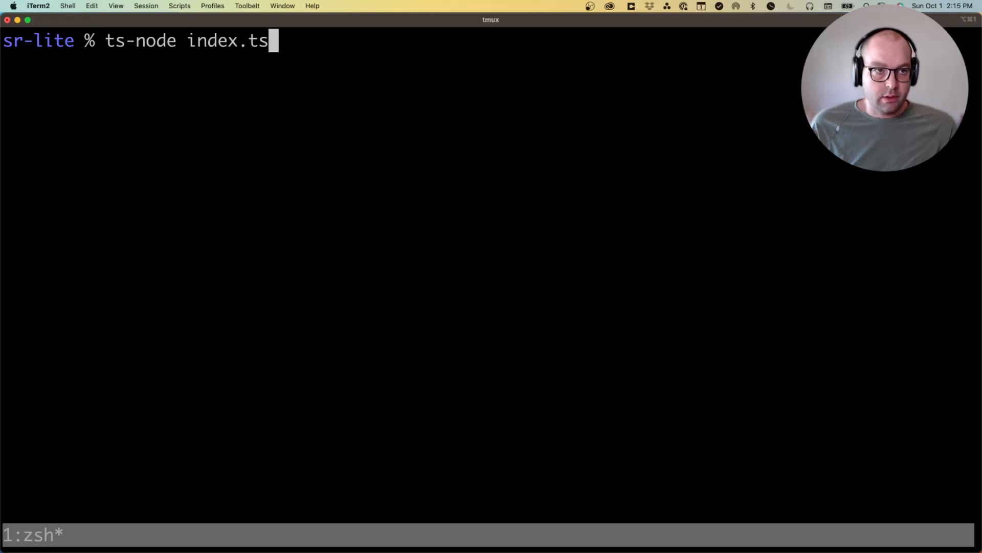
key("Return")
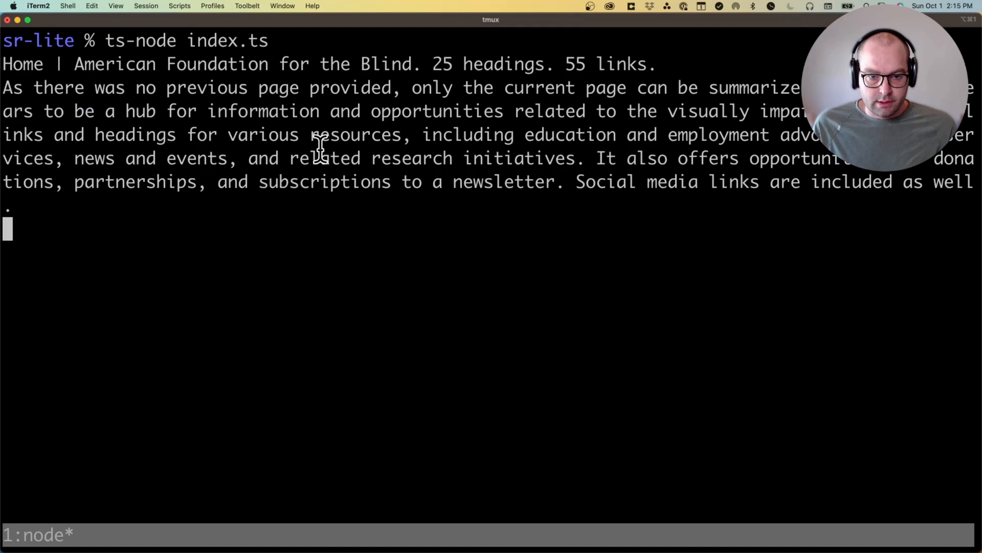
mouse_move(172, 72)
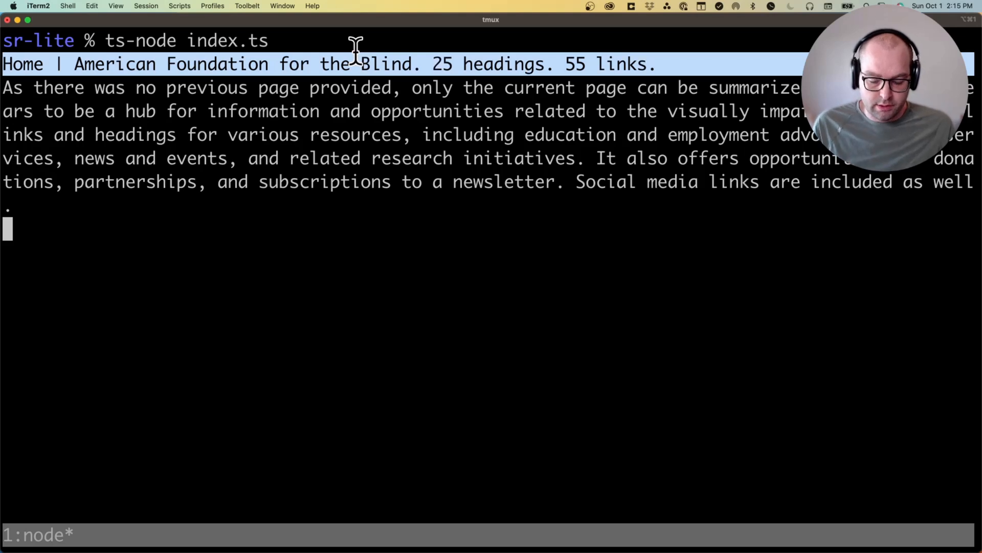
mouse_move(6, 88)
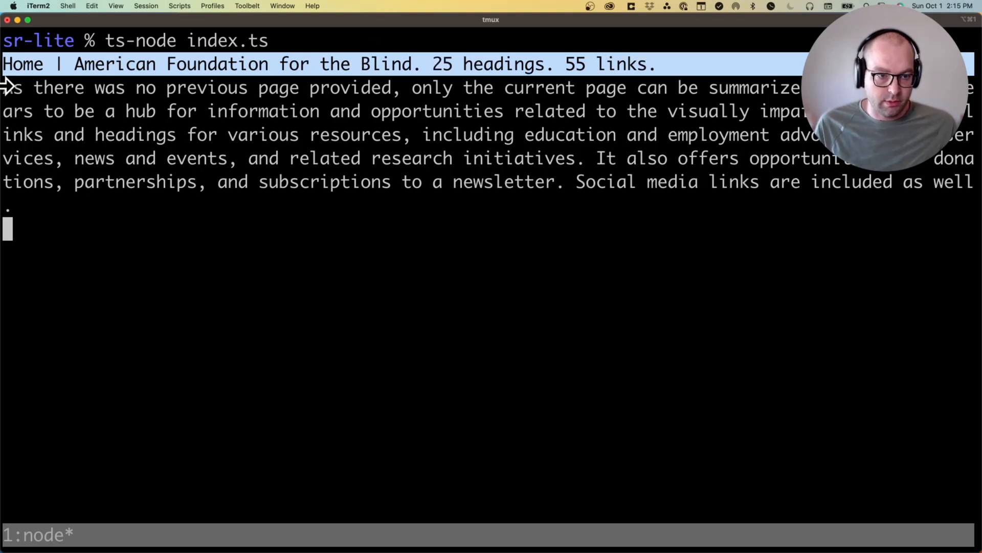
mouse_move(266, 139)
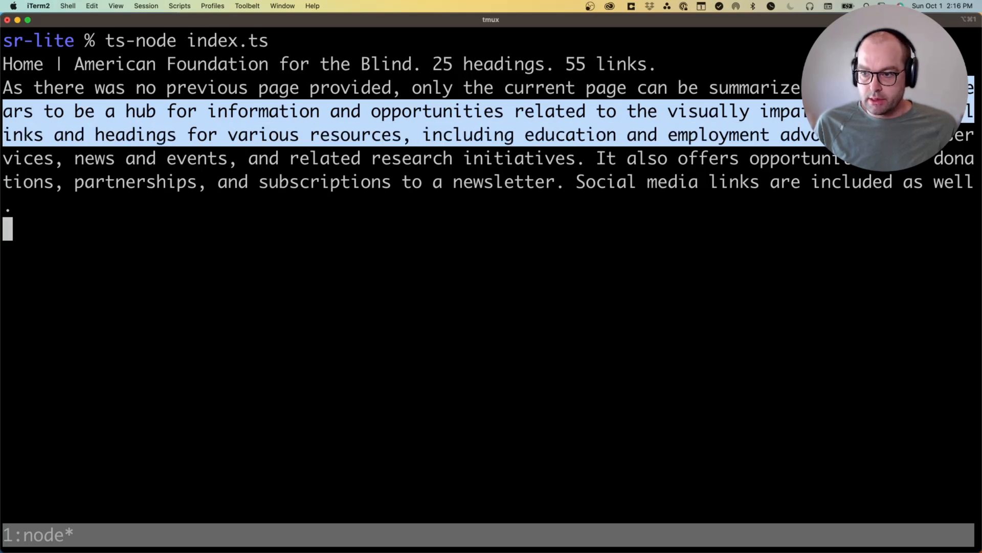
mouse_move(576, 122)
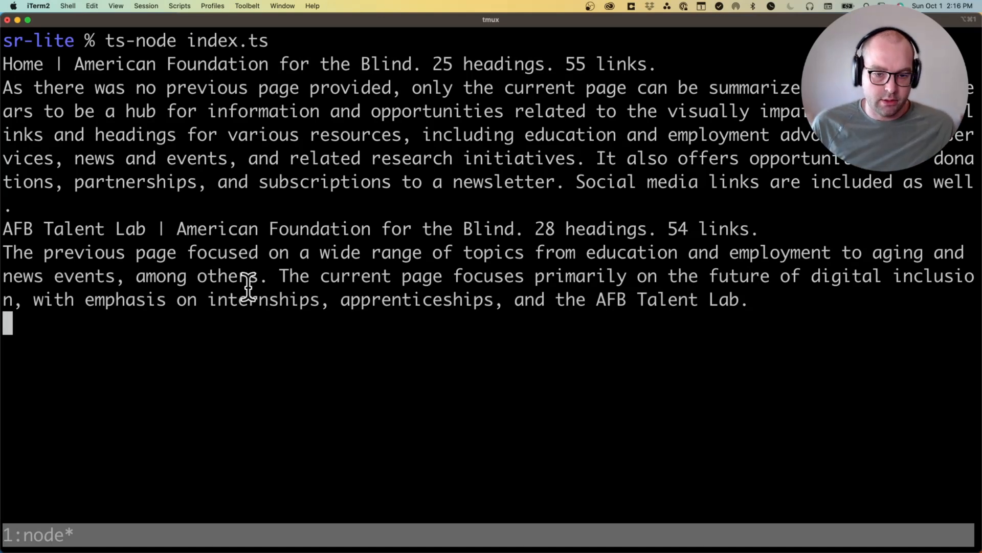
mouse_move(250, 270)
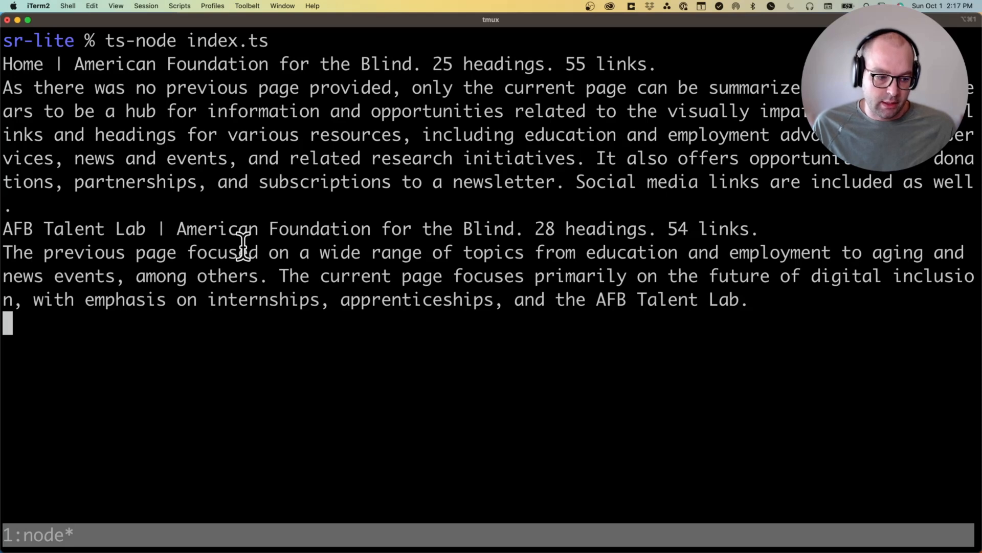
mouse_move(214, 208)
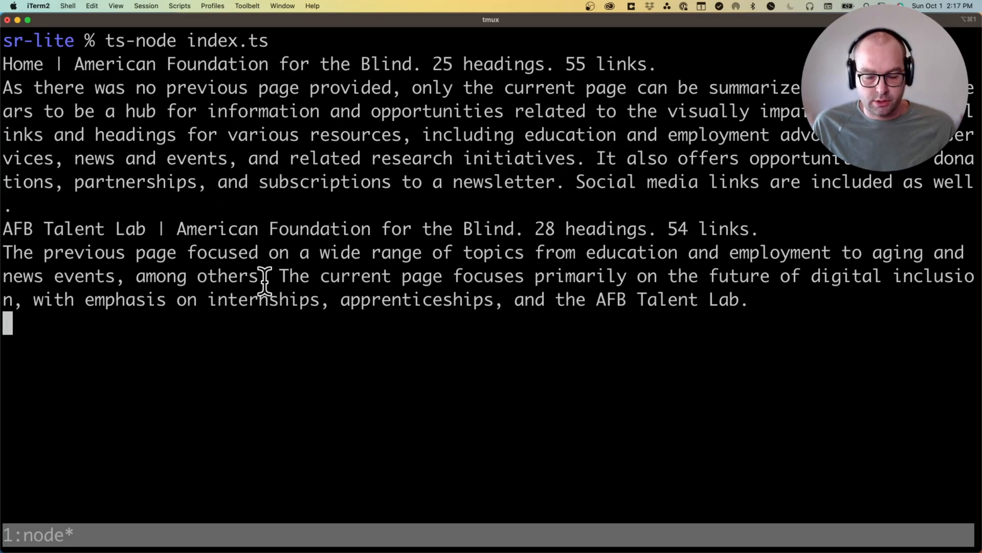
mouse_move(349, 158)
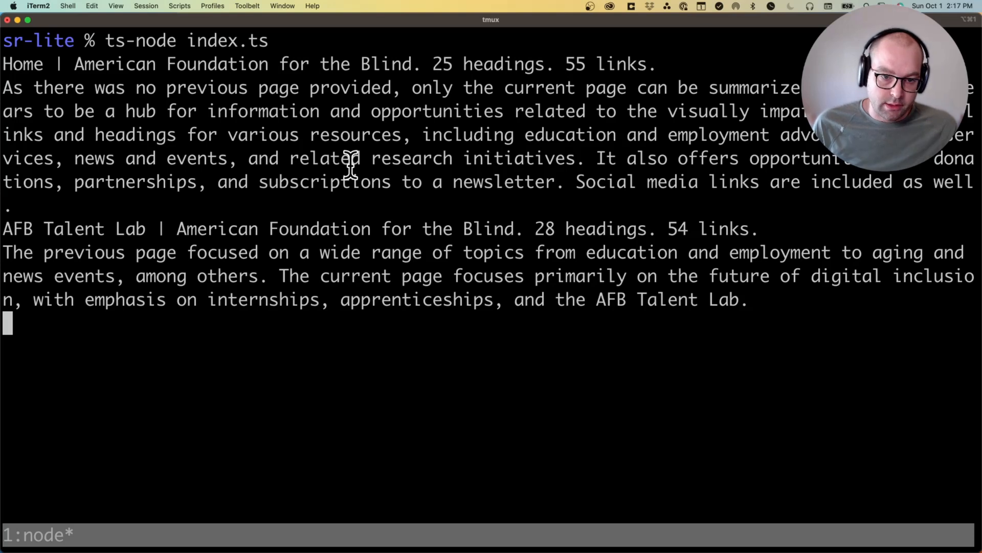
mouse_move(307, 349)
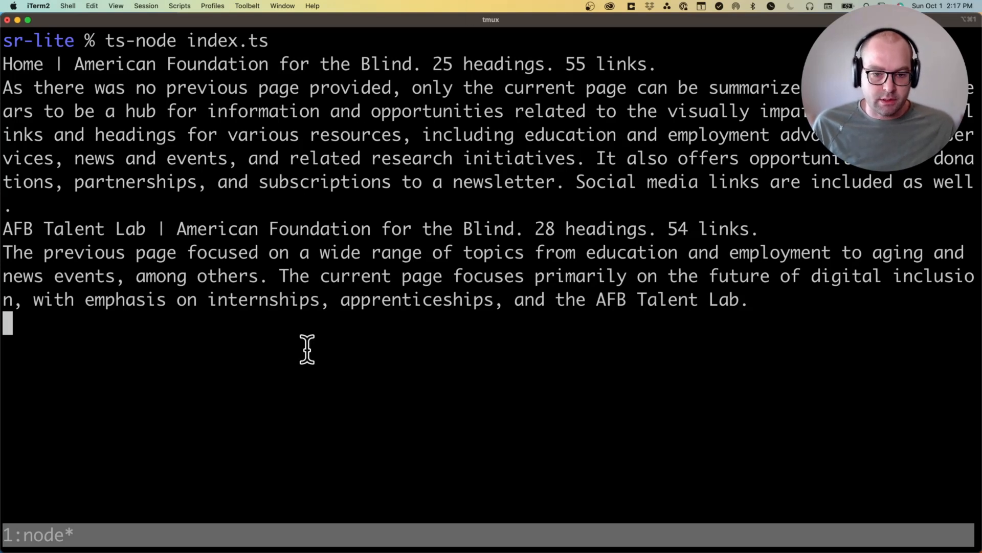
mouse_move(401, 299)
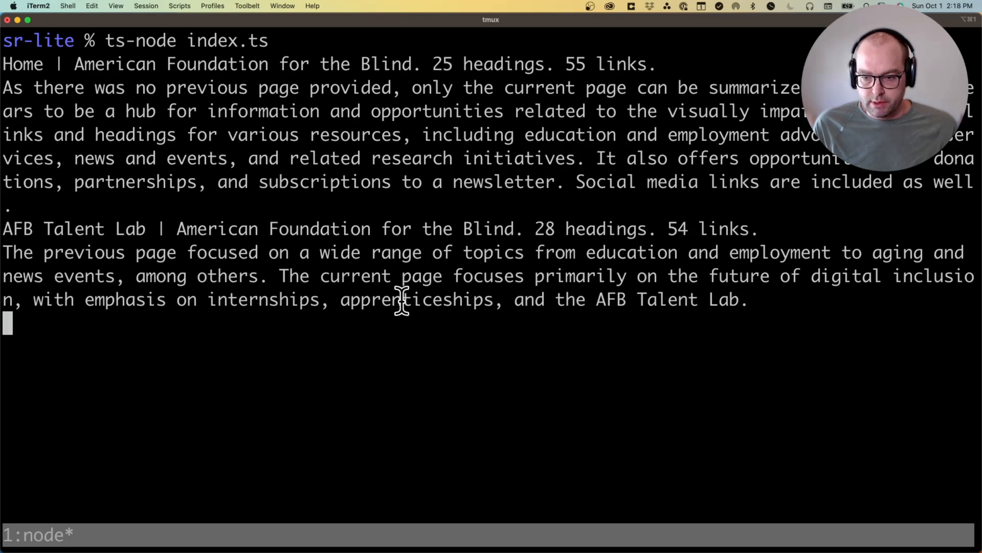
- Scroll up through index.ts and search for 'main' to reach the prompt function
key("ctrl+c")
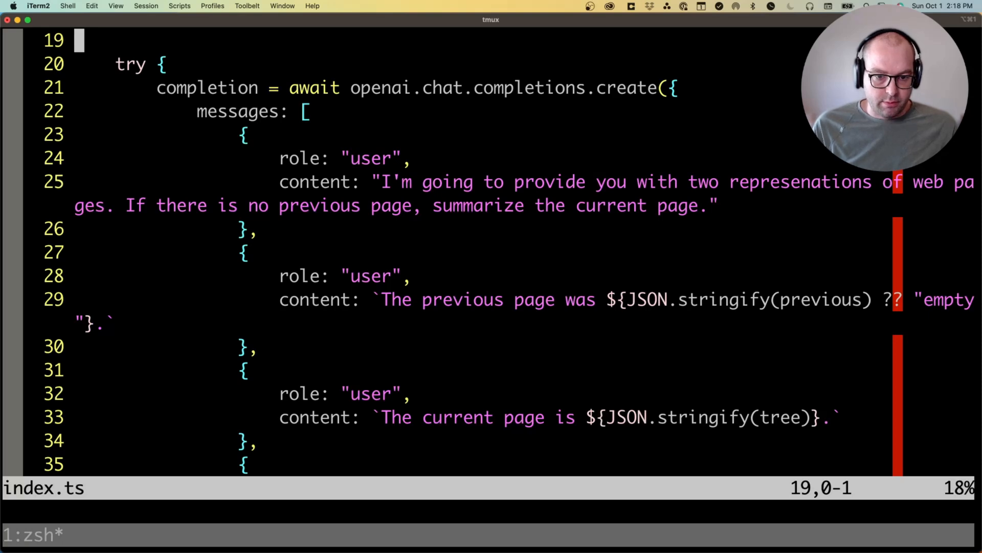
scroll("up", 3)
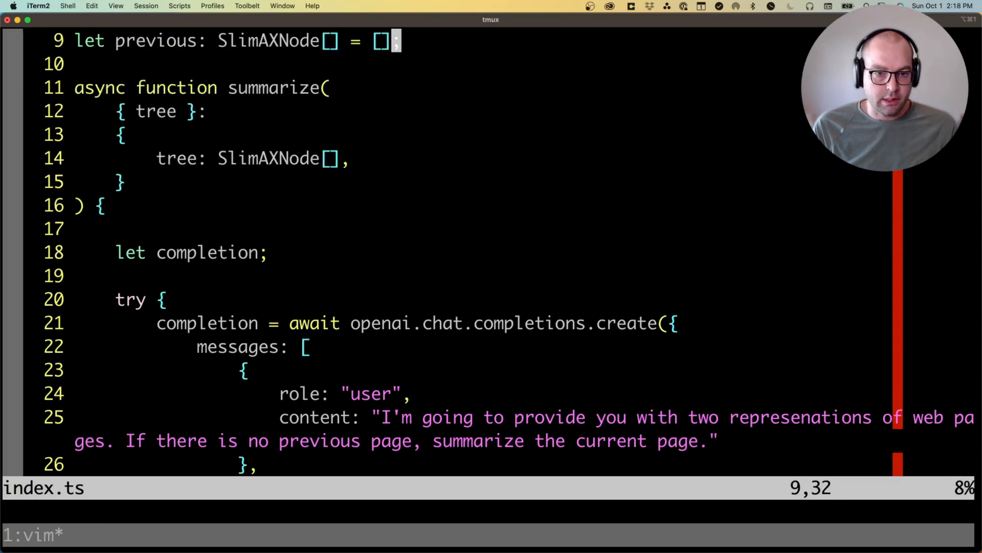
type("/main")
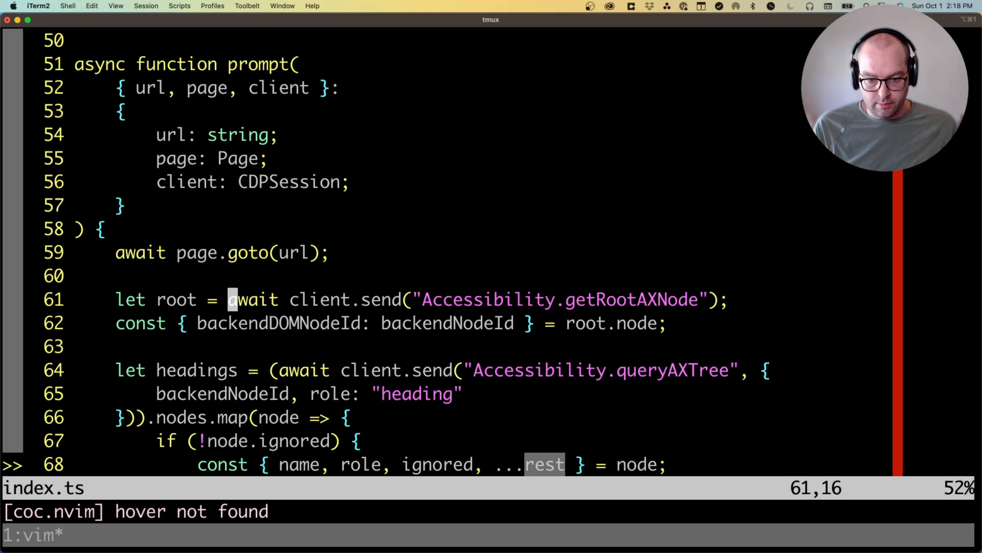
- Line-select the commented speech synthesis lines to uncomment them
key("j")
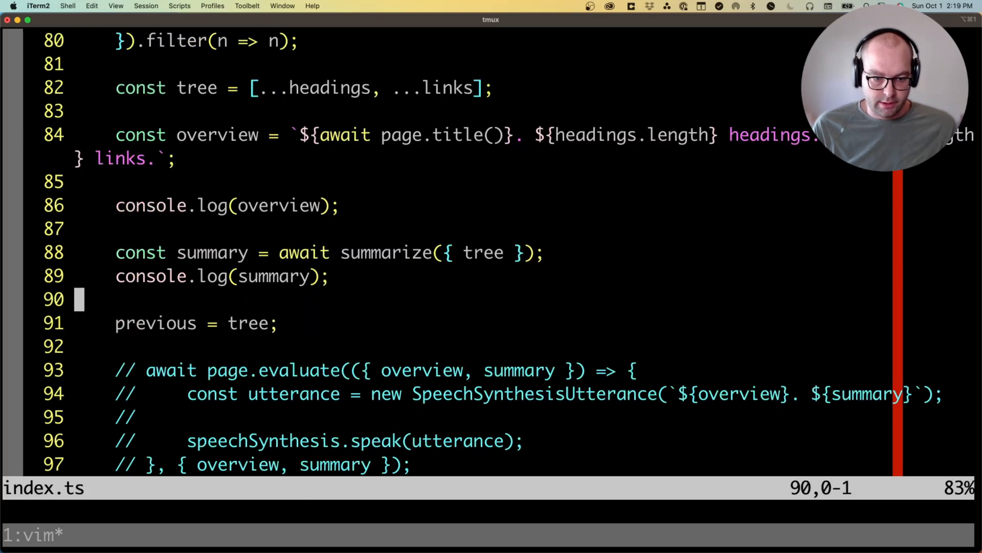
key("V")
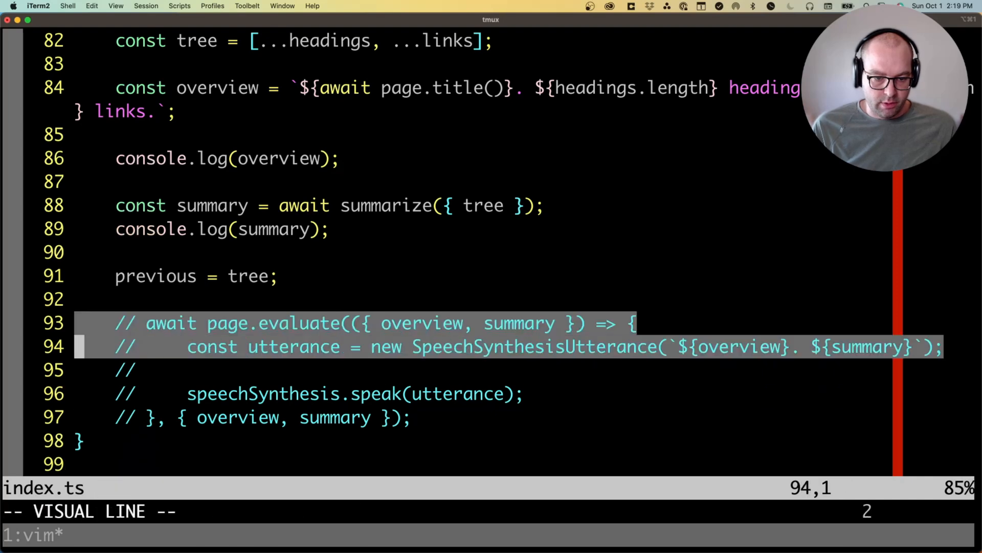
key("j")
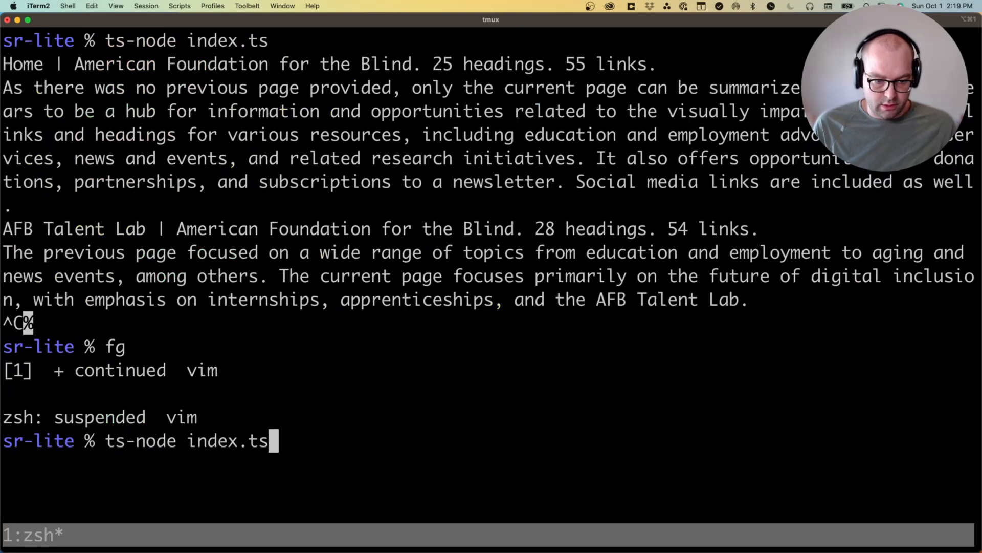
- Rerun index.ts so Chromium opens afb.org and pauses in Playwright Inspector
key("Return")
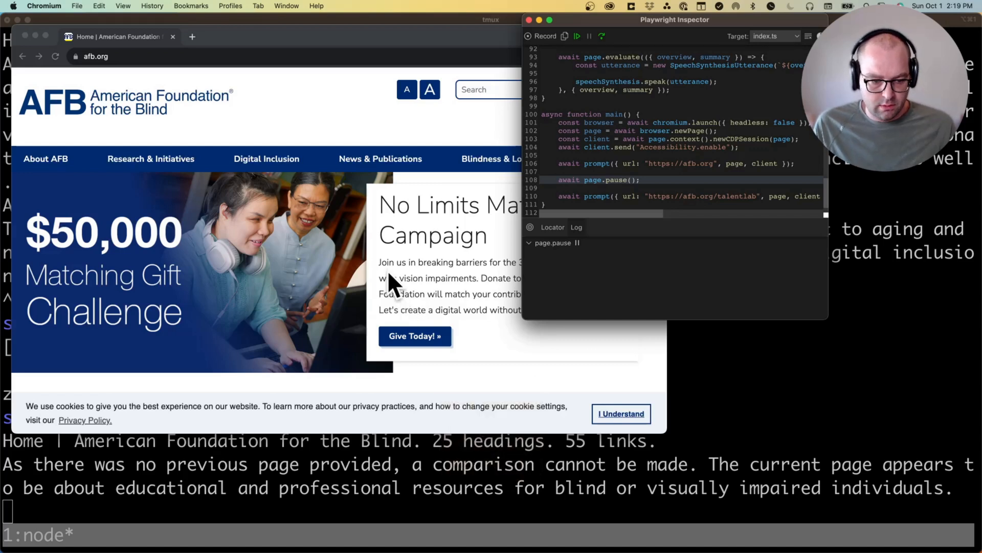
mouse_move(470, 316)
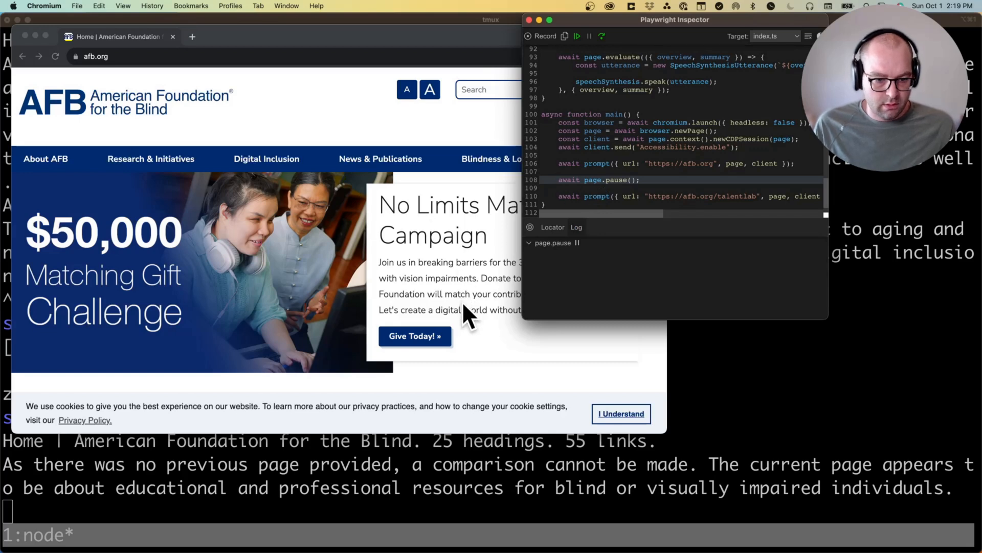
mouse_move(545, 266)
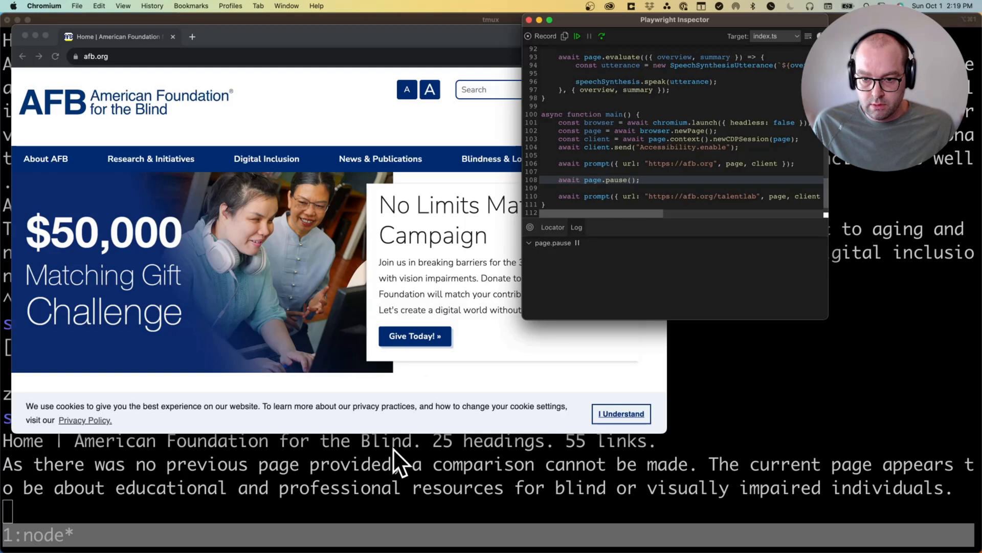
mouse_move(326, 470)
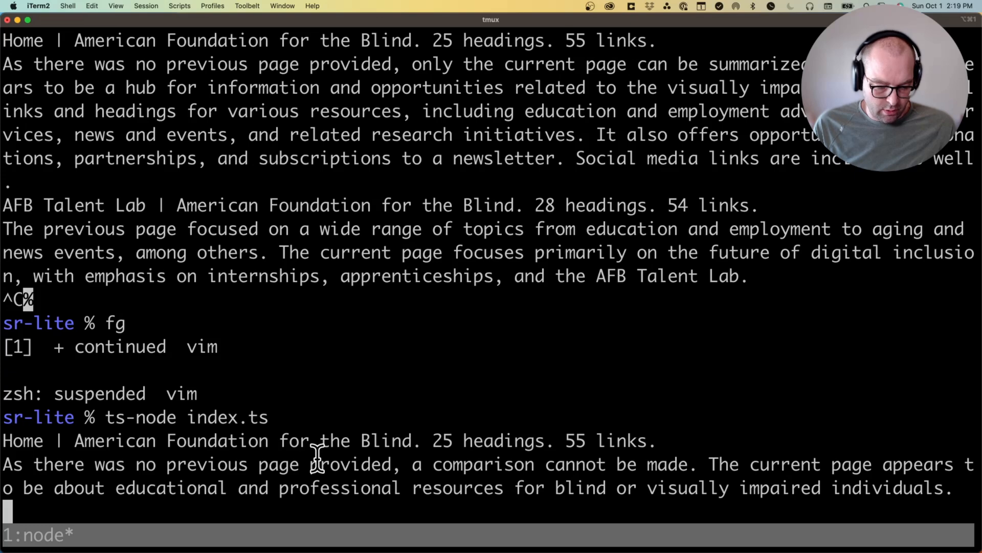
mouse_move(605, 53)
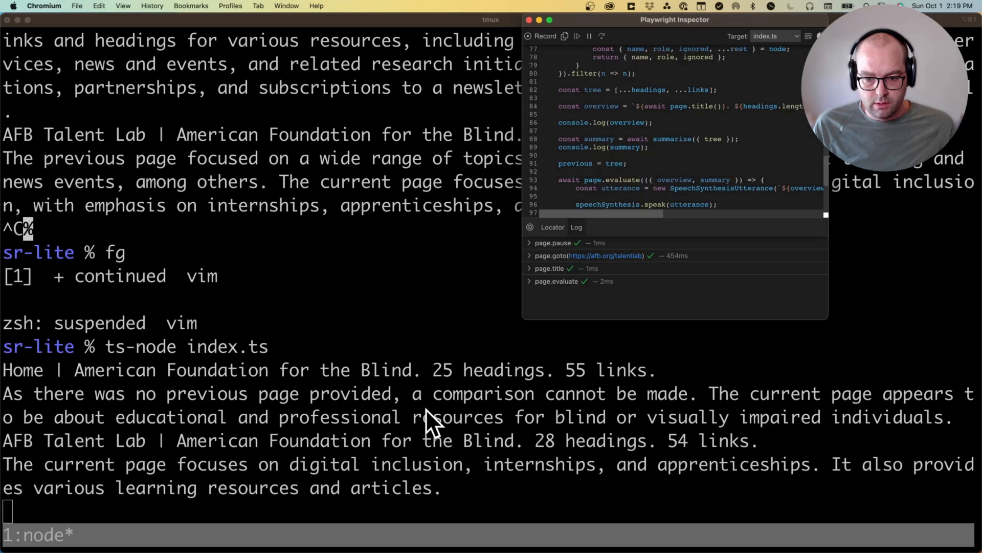
mouse_move(555, 279)
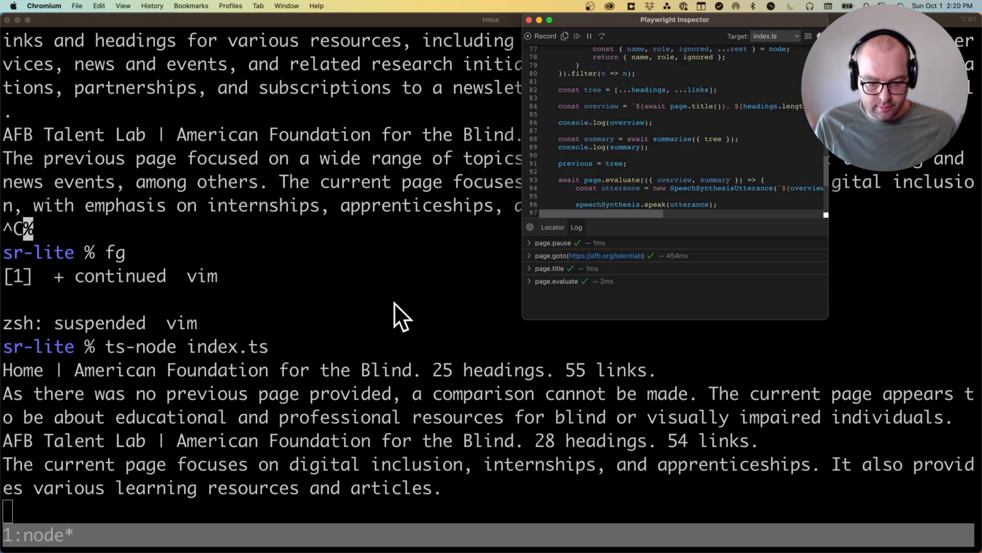
mouse_move(561, 44)
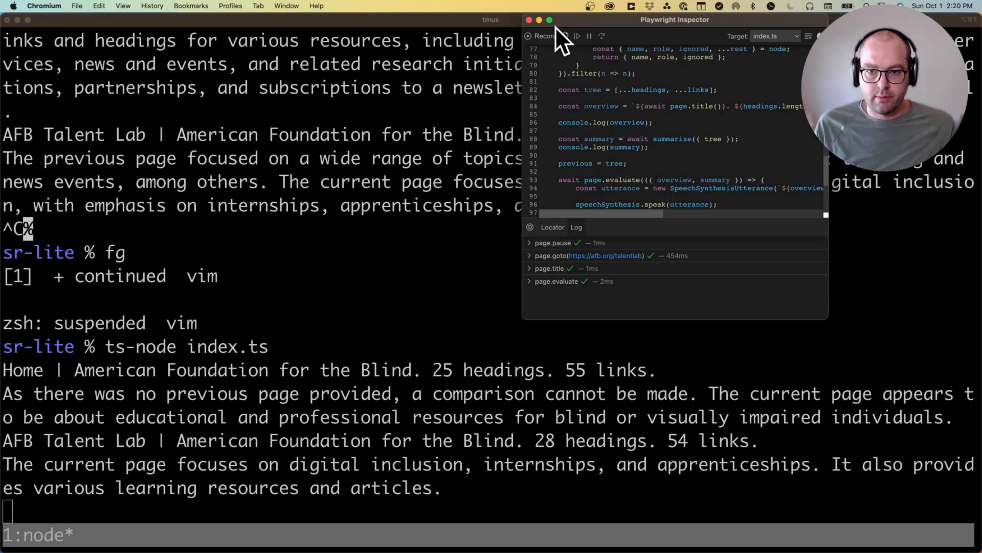
mouse_move(556, 50)
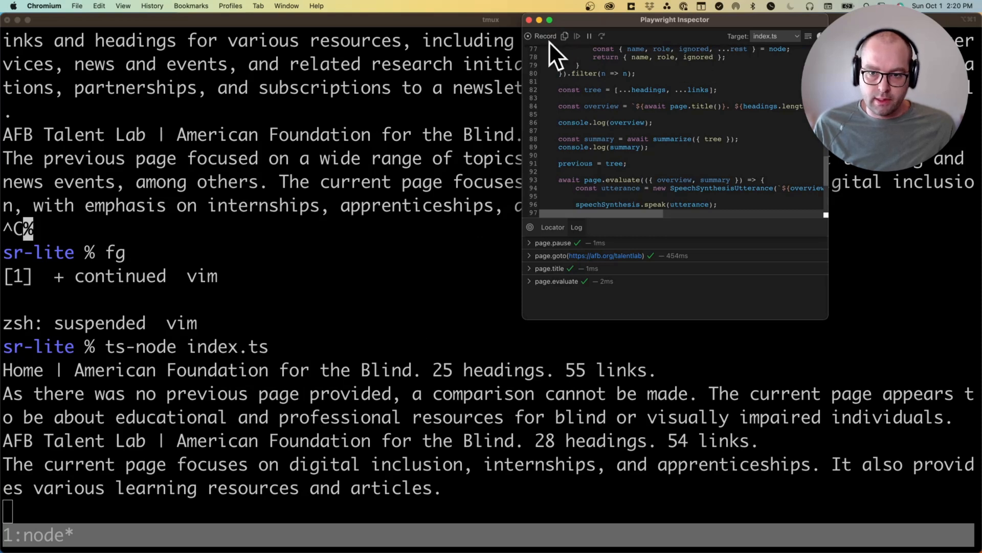
mouse_move(630, 54)
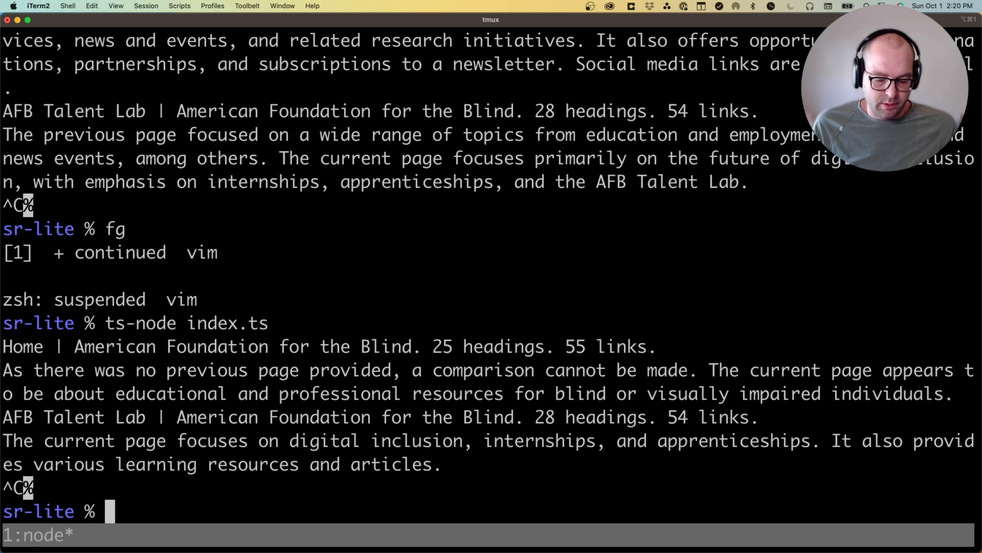
mouse_move(571, 315)
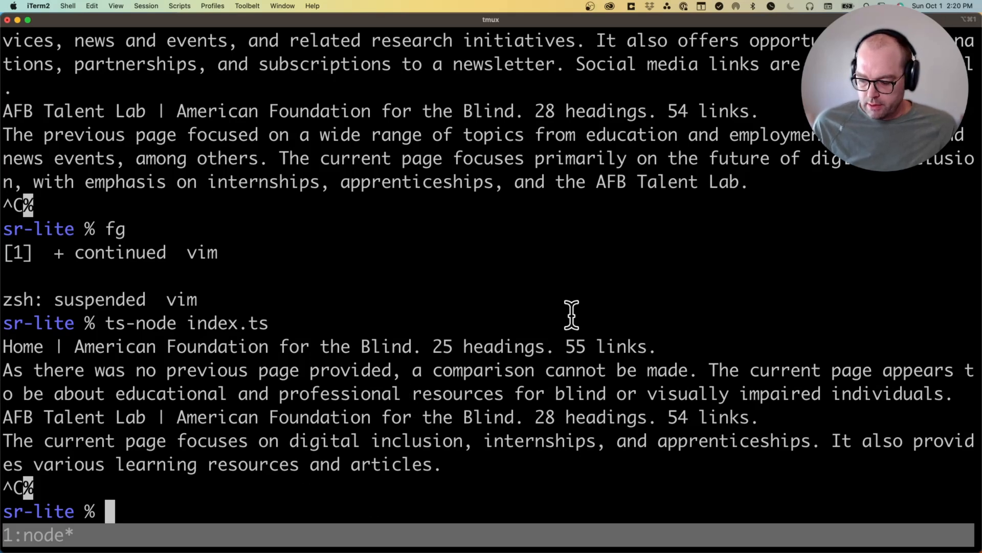
mouse_move(366, 307)
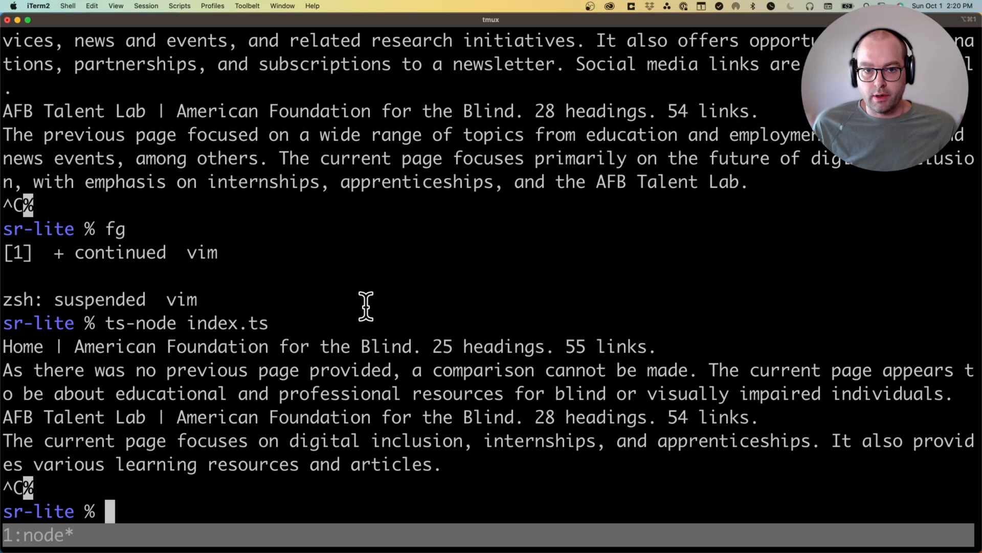